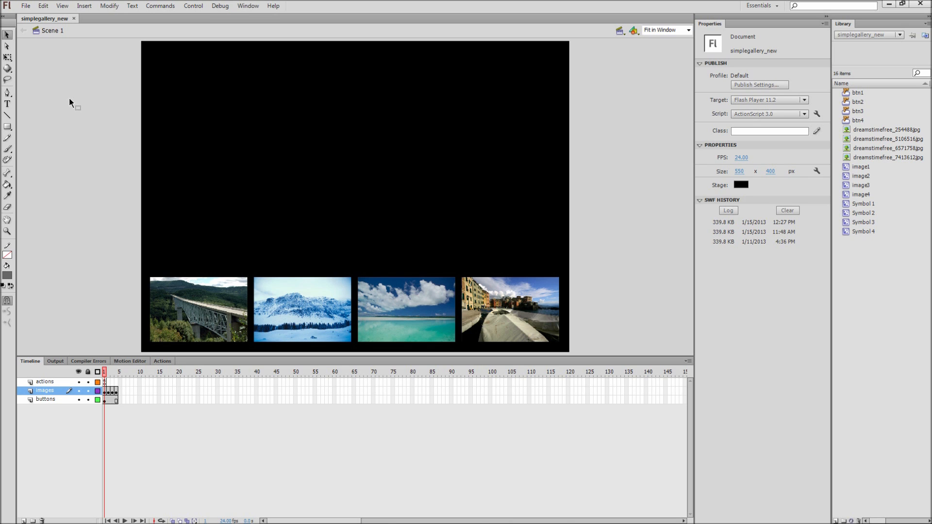
{"action": "mouse_move", "coordinate": [57, 56]}
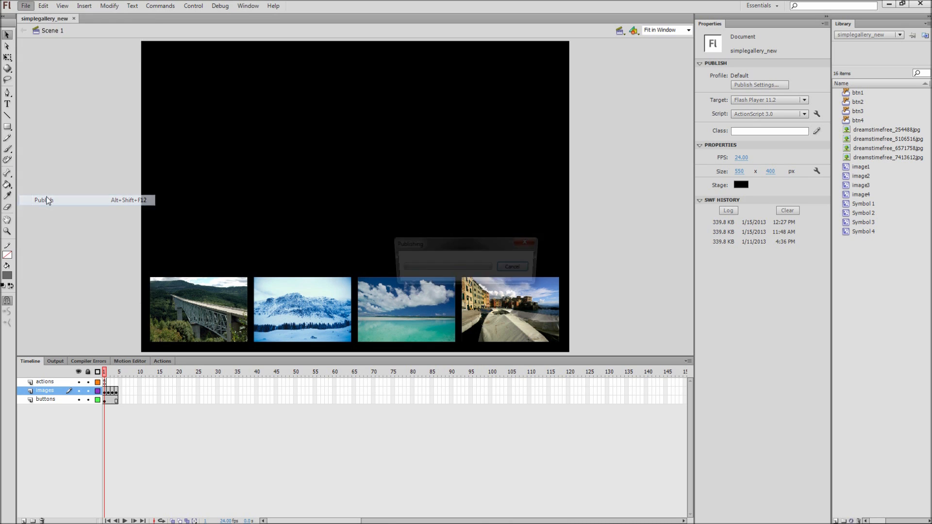
Publish the movie and confirm the output name simplegallery_new.swf in Publish Settings.
{"action": "left_click", "coordinate": [43, 200]}
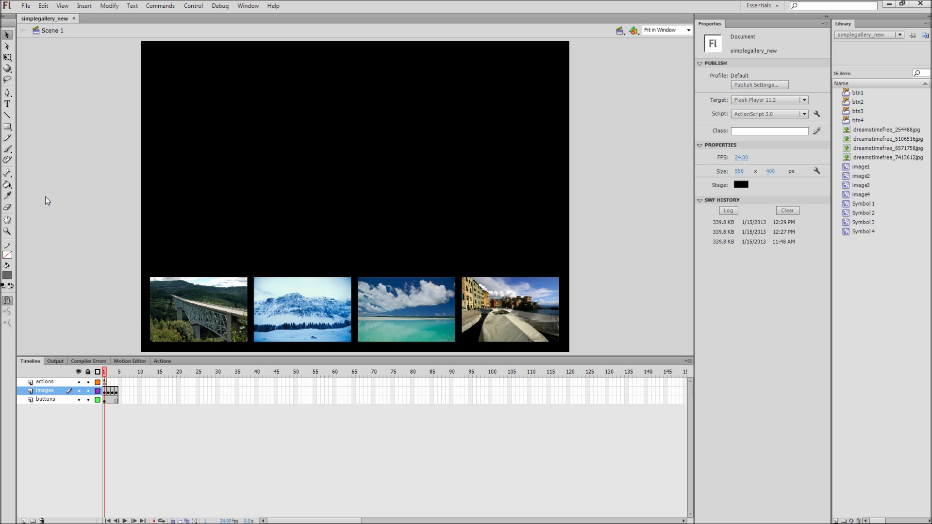
{"action": "left_click", "coordinate": [26, 5]}
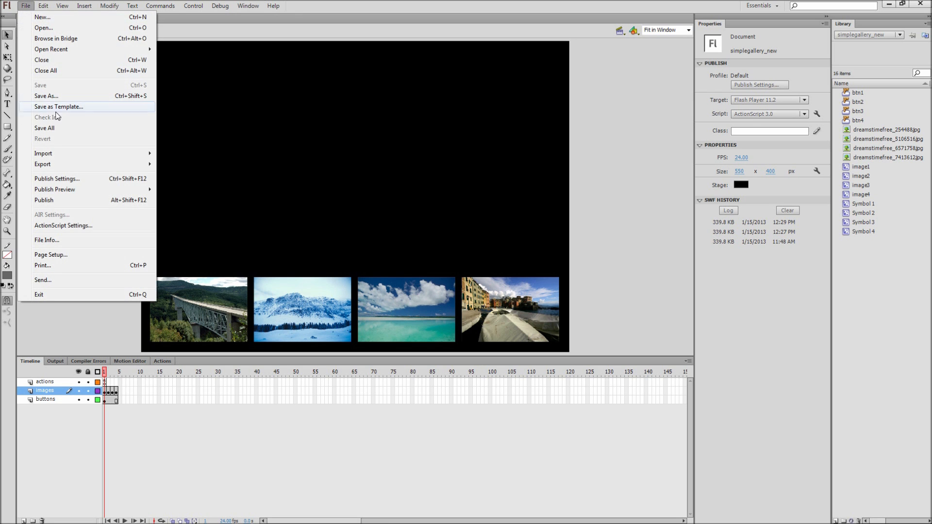
{"action": "left_click", "coordinate": [56, 178]}
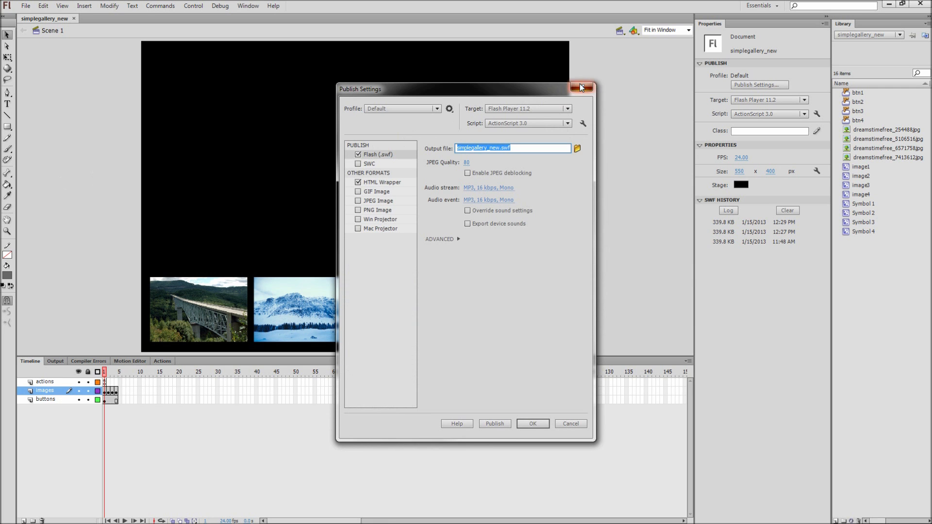
{"action": "left_click", "coordinate": [581, 88]}
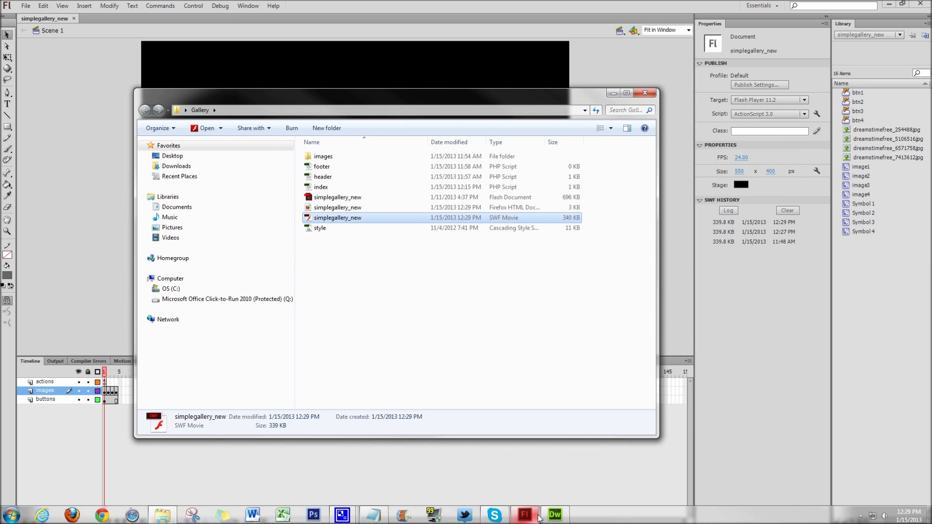
Switch to Dreamweaver's code view of index.php and start inserting a Flash SWF after the placeholder comment.
{"action": "left_click", "coordinate": [553, 514]}
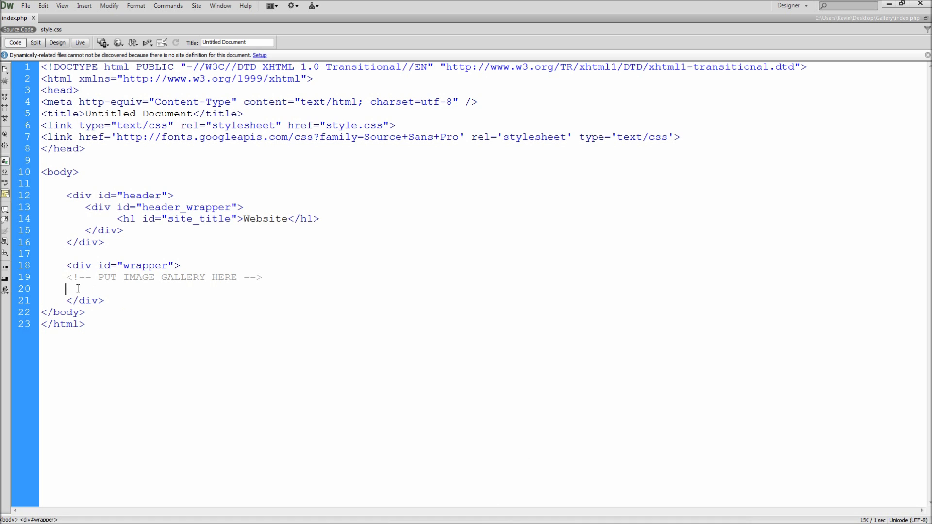
{"action": "left_click", "coordinate": [58, 41]}
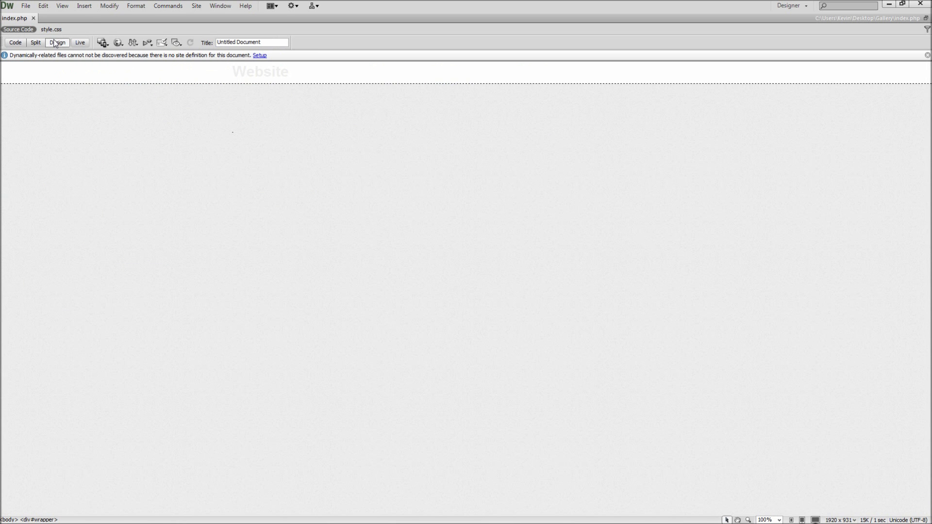
{"action": "left_click", "coordinate": [14, 42]}
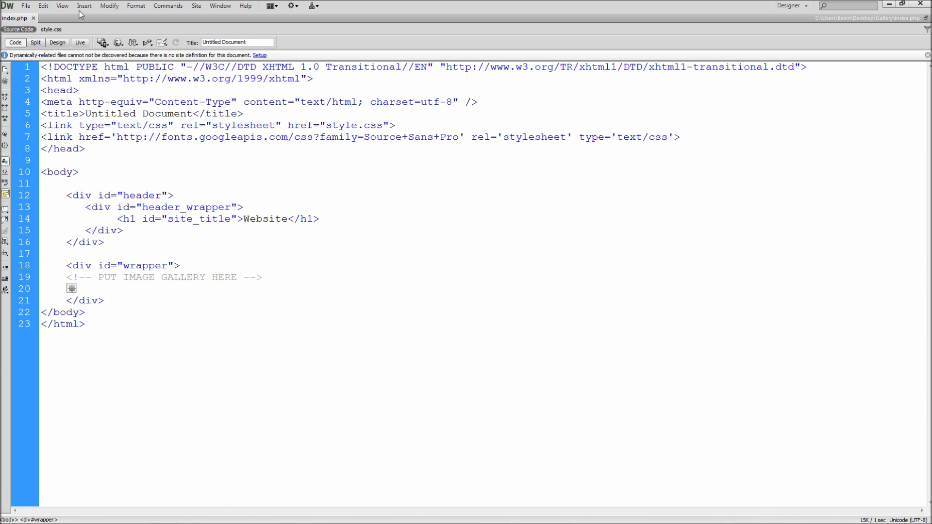
{"action": "left_click", "coordinate": [84, 5]}
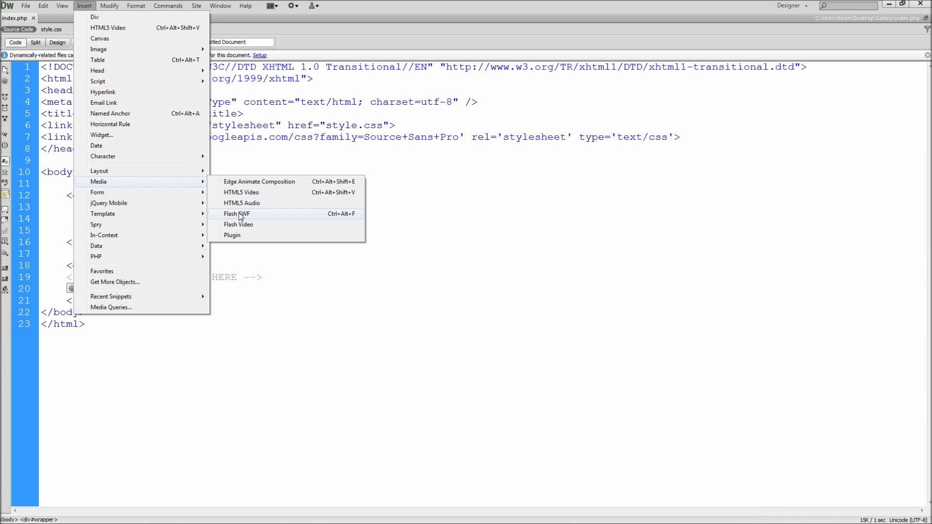
{"action": "left_click", "coordinate": [235, 214]}
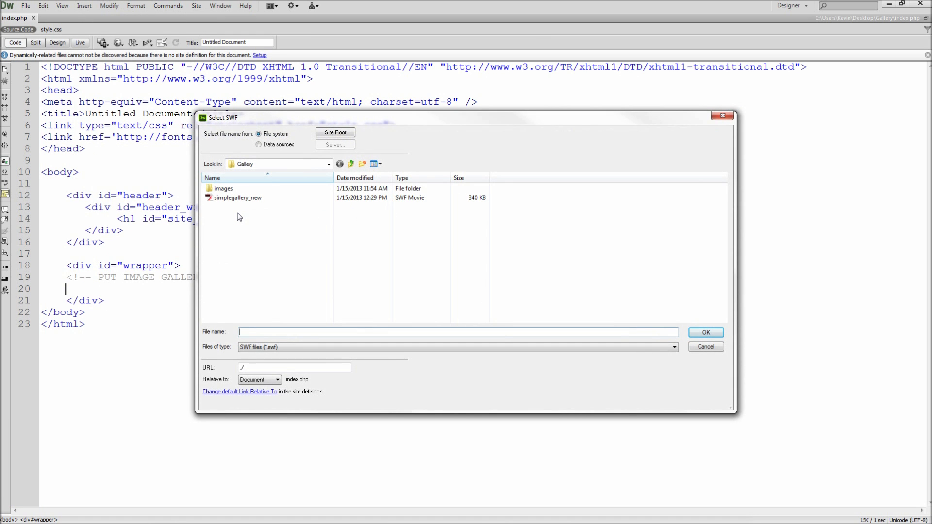
Choose simplegallery_new.swf and insert it with the title Image Gallery.
{"action": "left_click", "coordinate": [237, 197]}
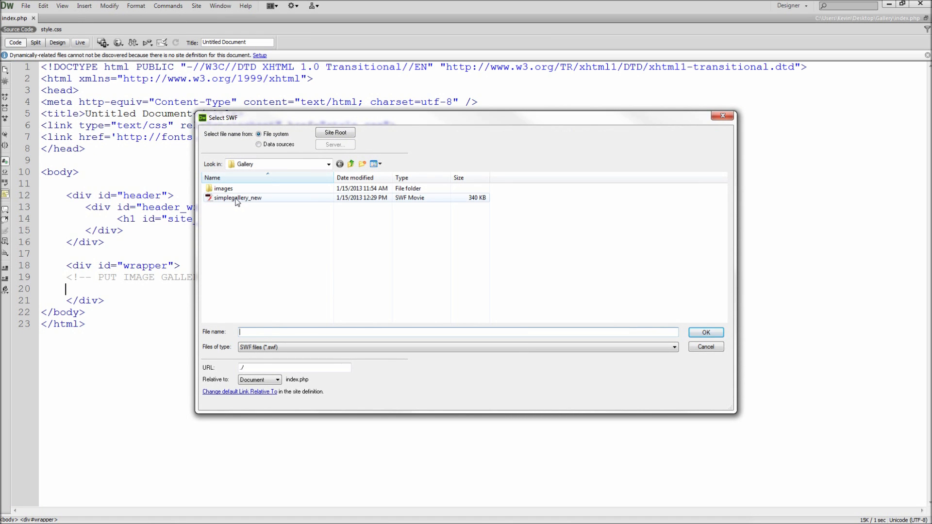
{"action": "left_click", "coordinate": [236, 197]}
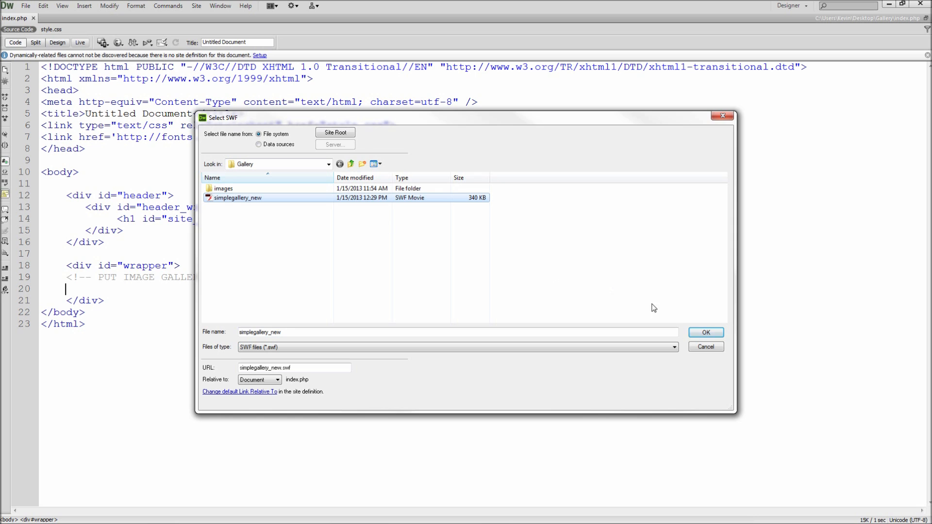
{"action": "left_click", "coordinate": [705, 332]}
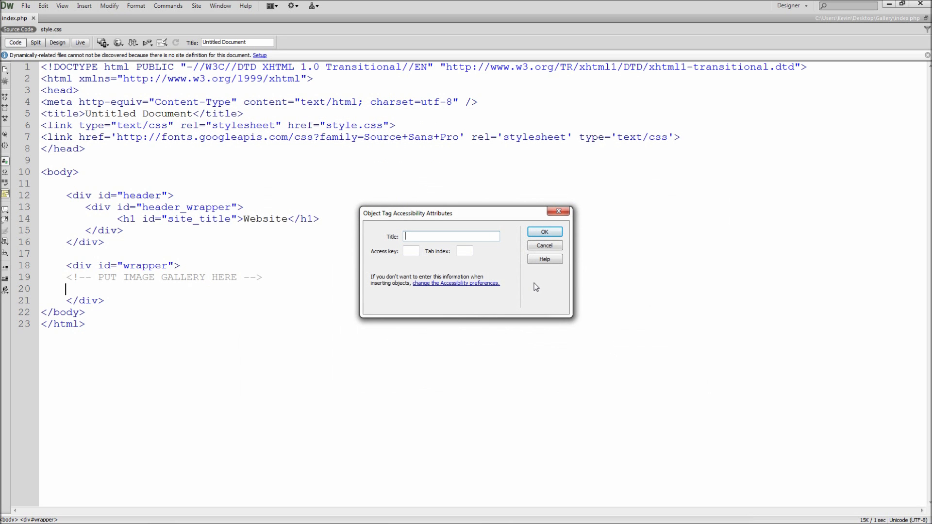
{"action": "type", "text": "Image Gallery"}
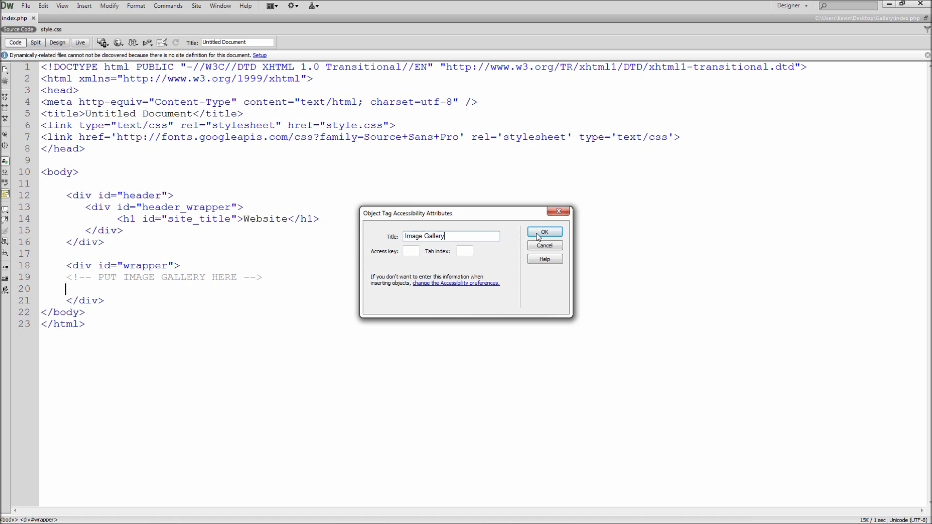
{"action": "left_click", "coordinate": [543, 232]}
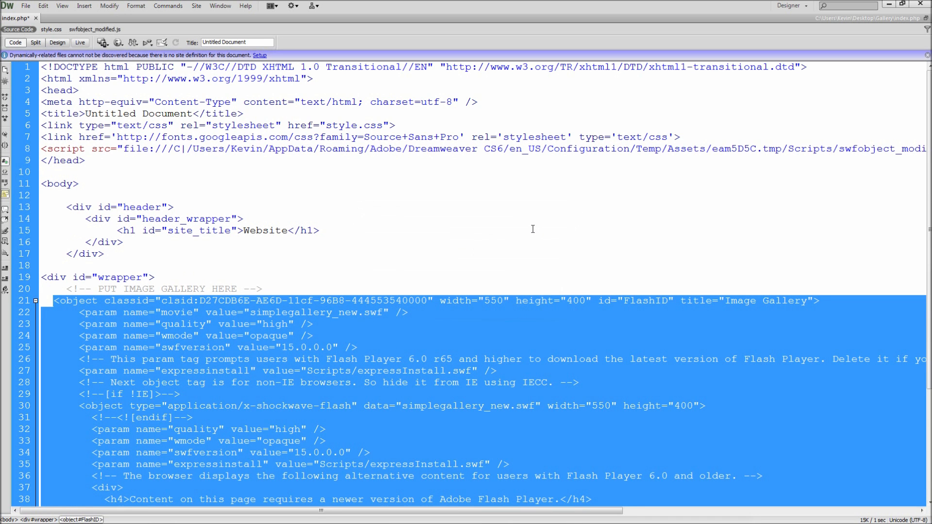
Play the selected SWF in Design view, test a thumbnail, and set its width to 700.
{"action": "left_click", "coordinate": [243, 218]}
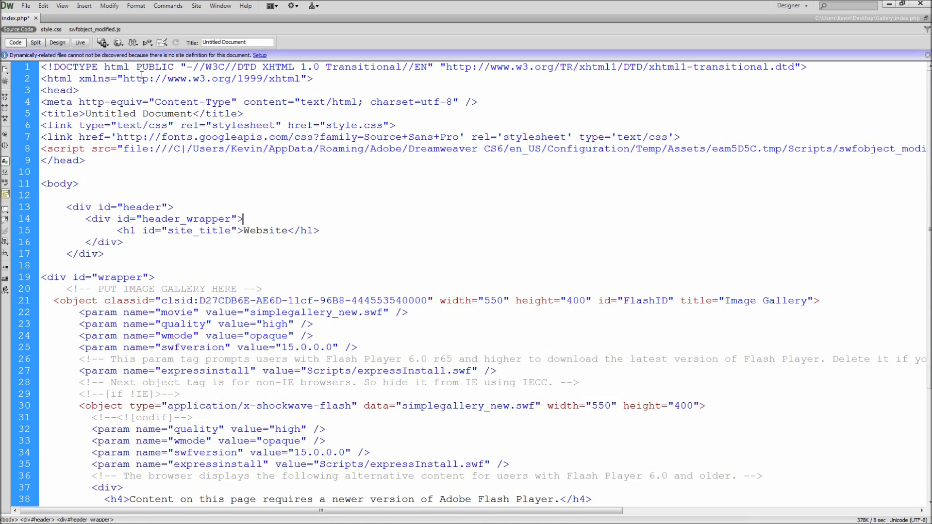
{"action": "left_click", "coordinate": [57, 42]}
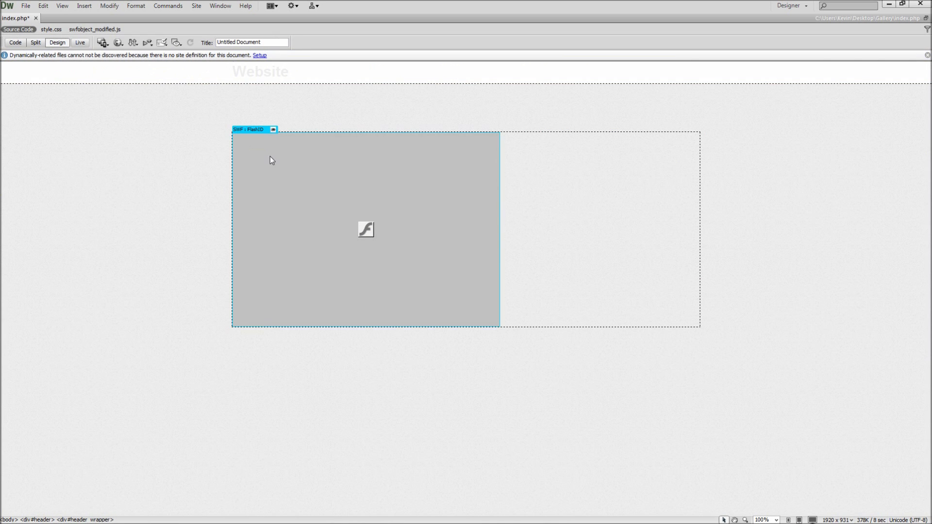
{"action": "left_click", "coordinate": [366, 229]}
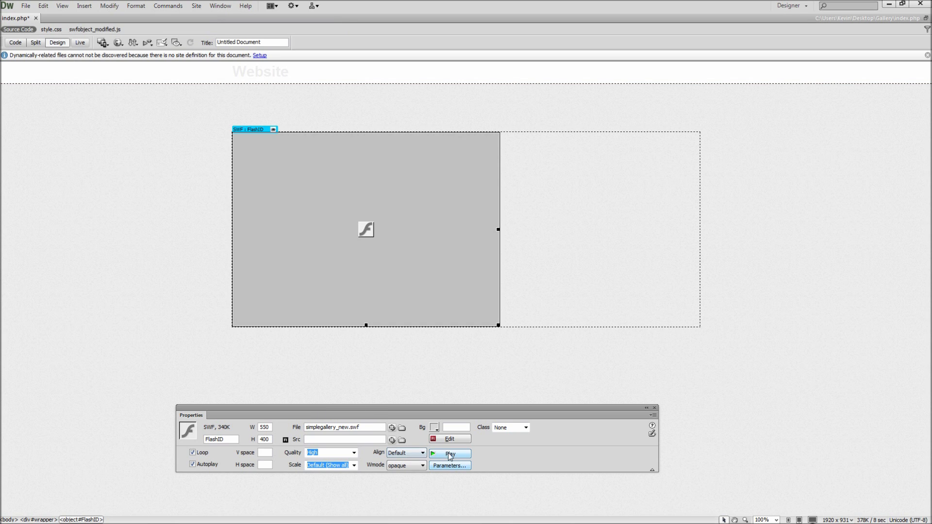
{"action": "left_click", "coordinate": [450, 453]}
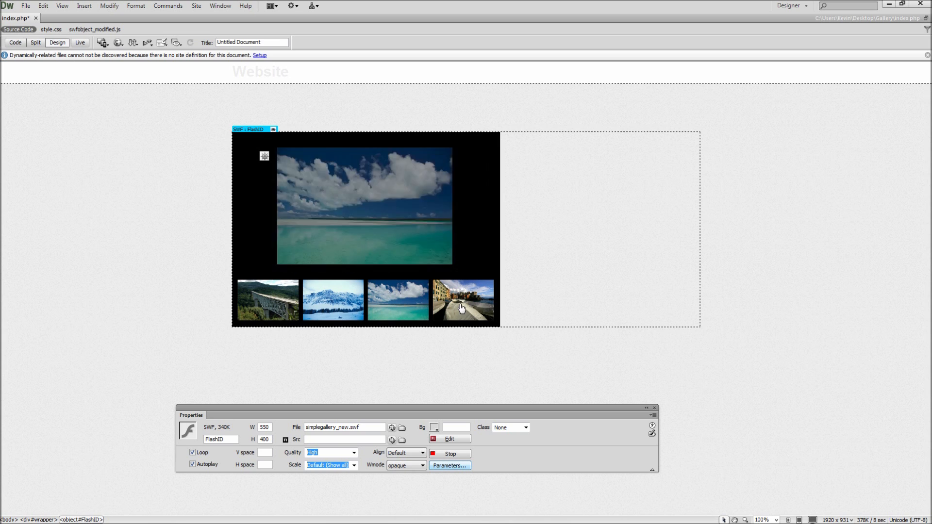
{"action": "left_click", "coordinate": [434, 427]}
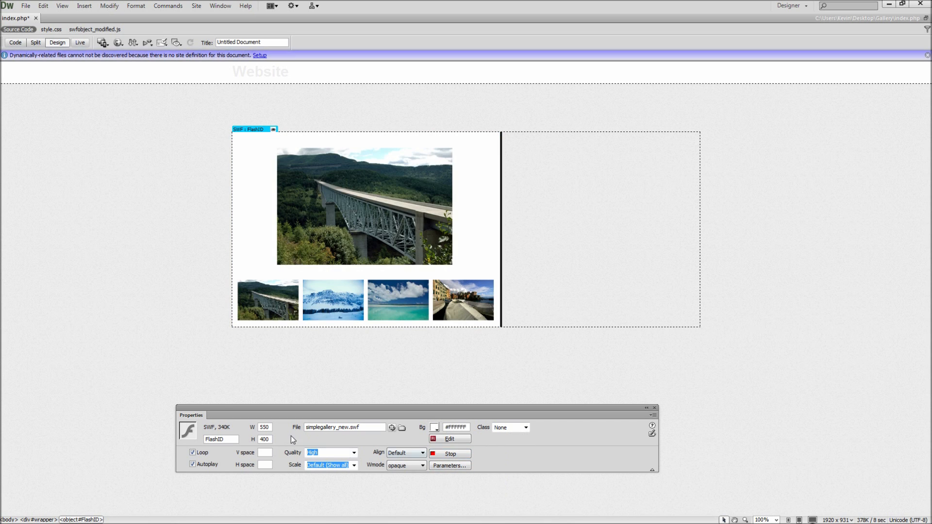
{"action": "type", "text": "700"}
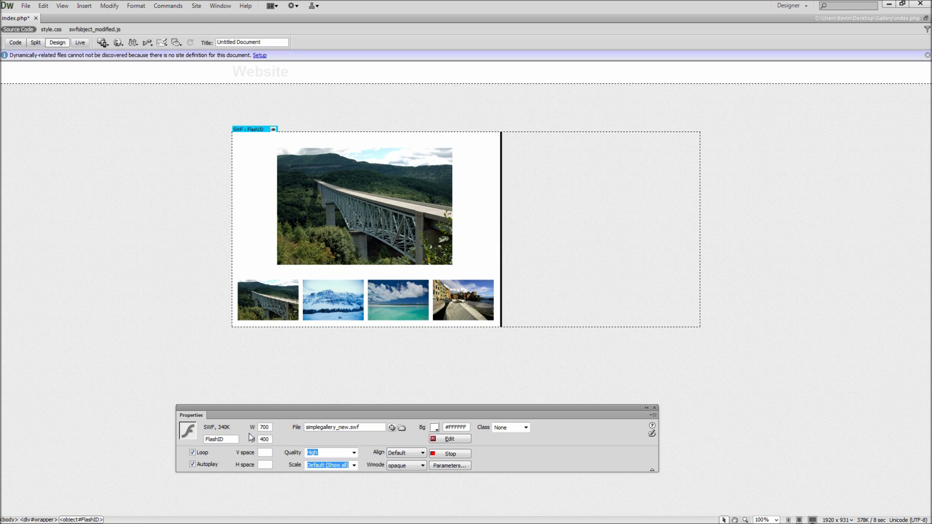